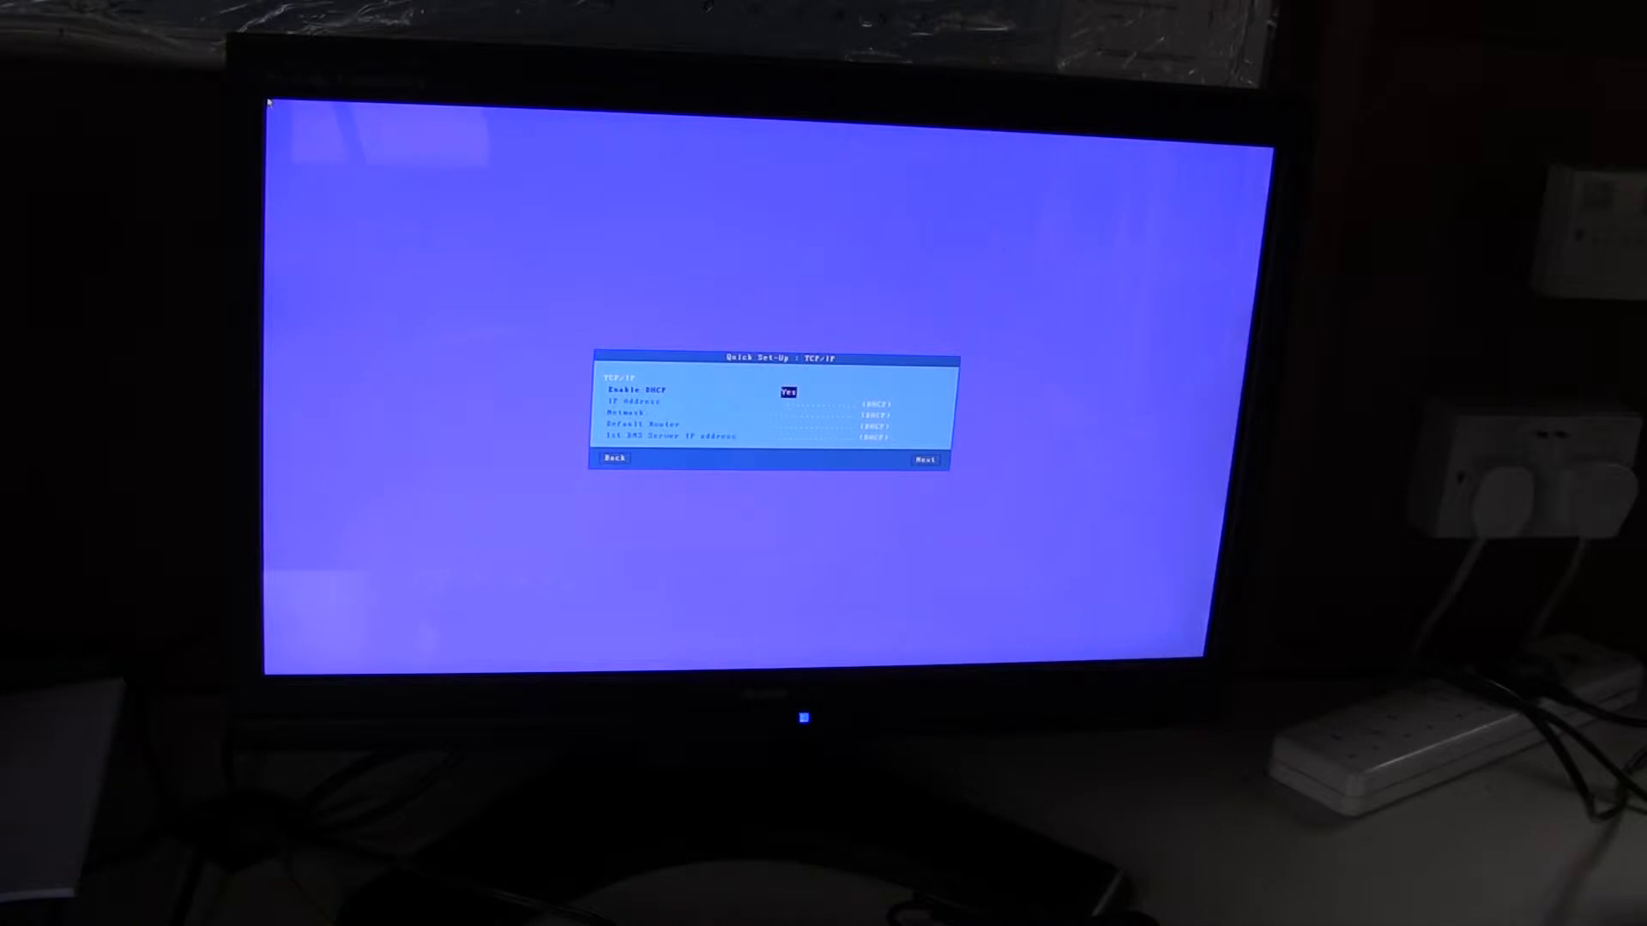
# - Advance the Quick Set-Up wizard past TCP/IP with DHCP left at Yes into the Profile page
pyautogui.click(923, 459)
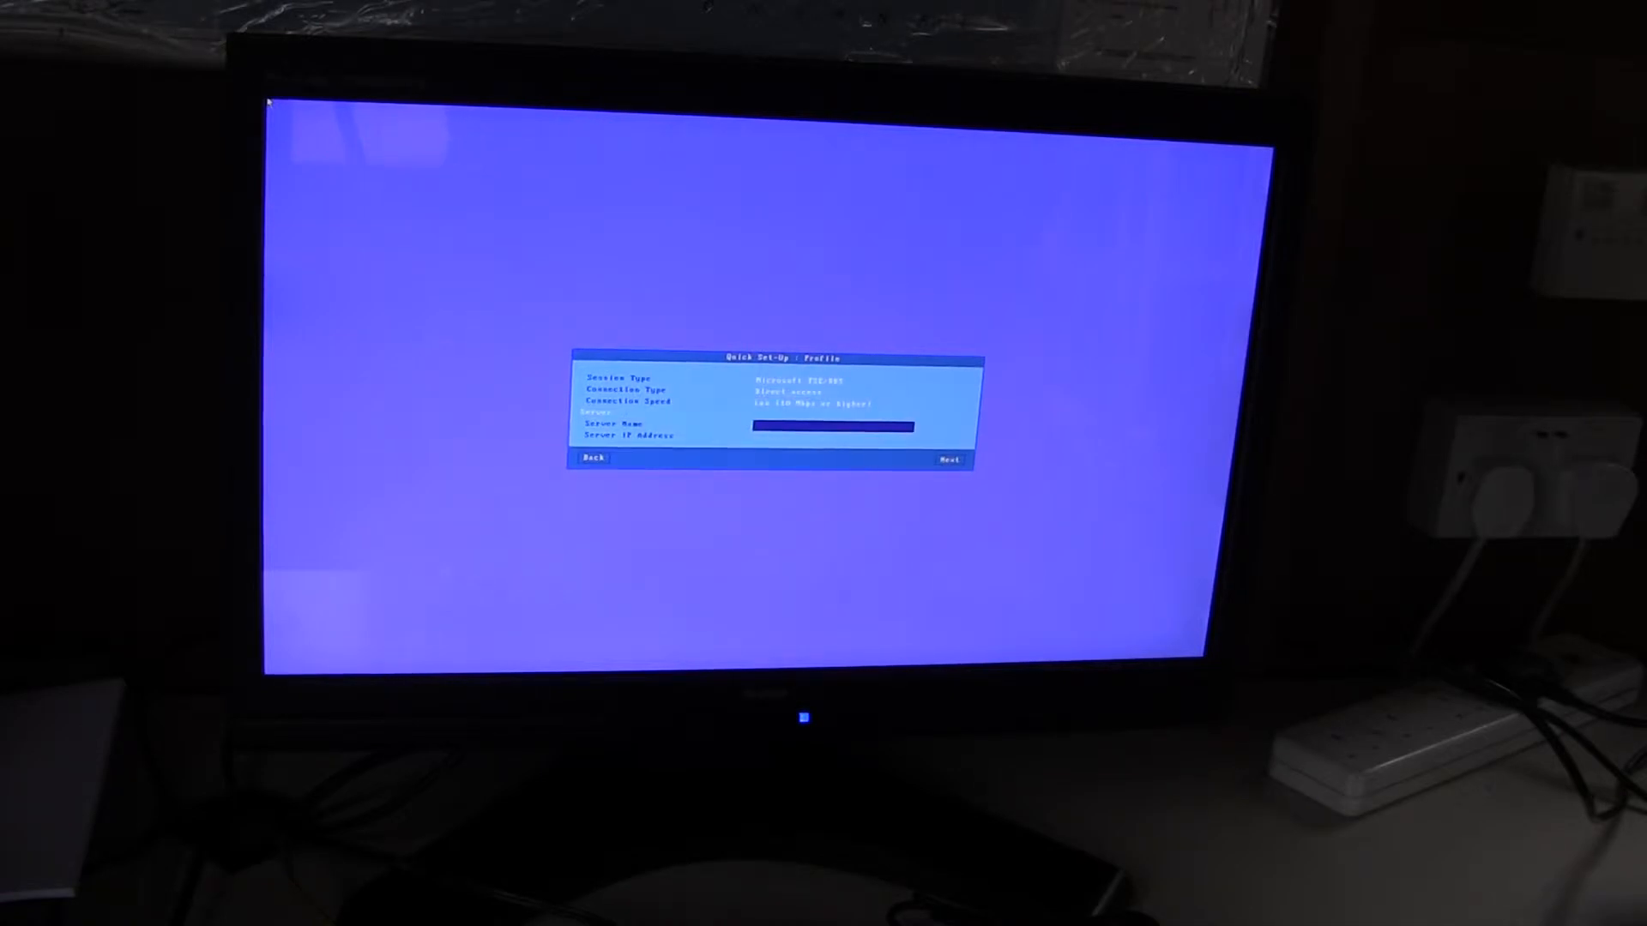
pyautogui.click(947, 460)
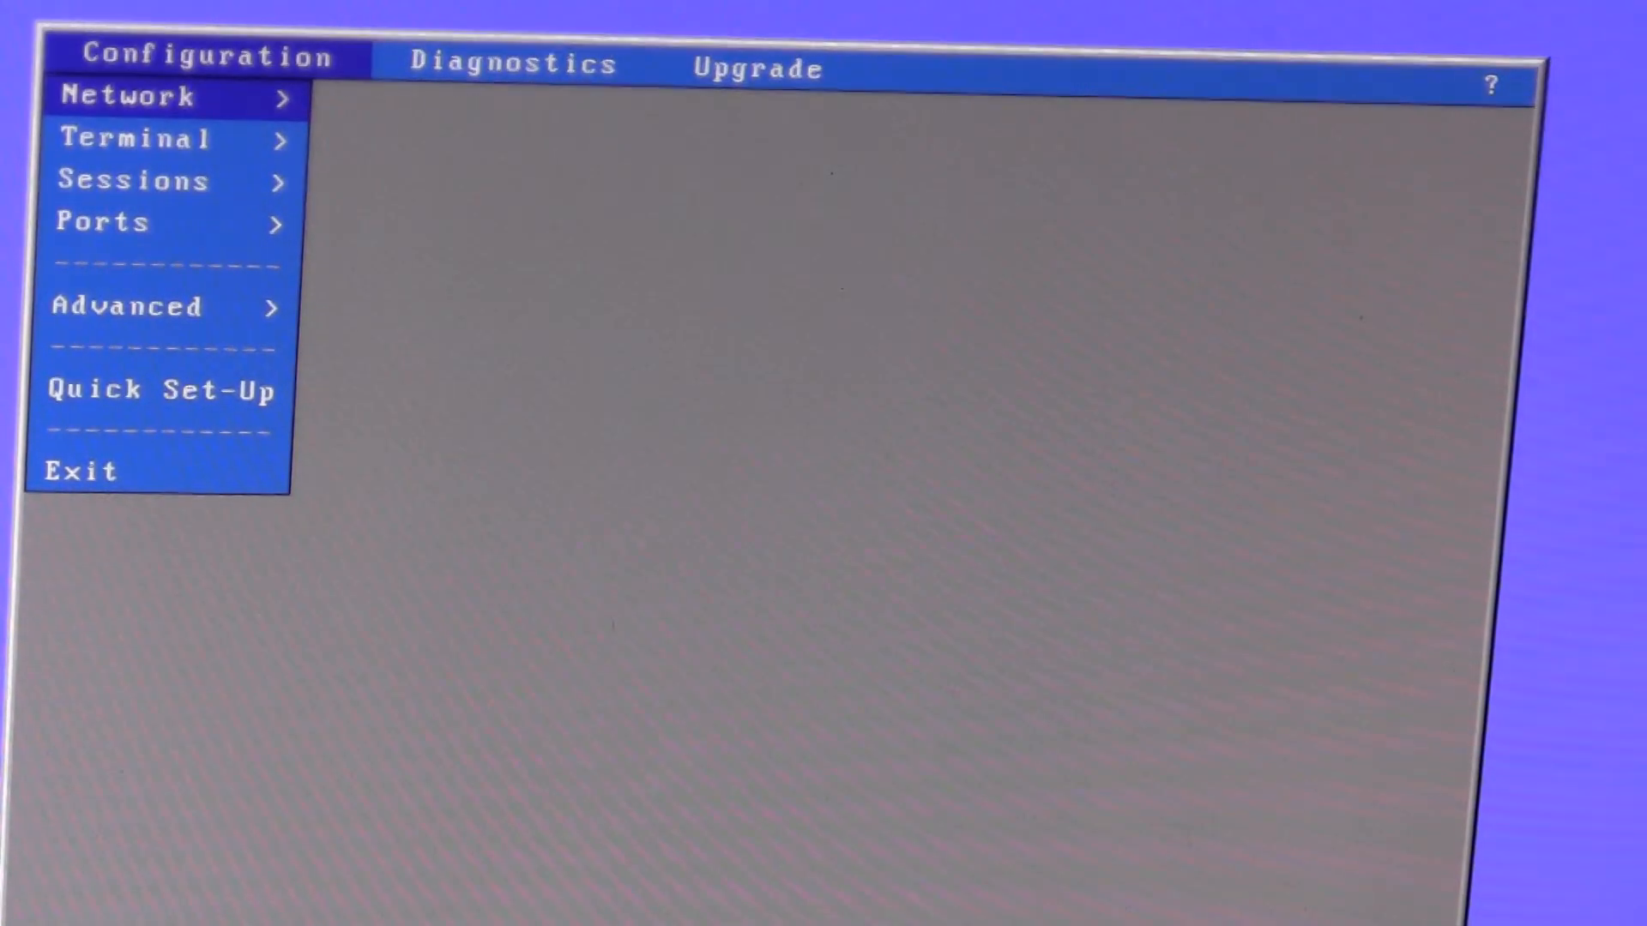
# - Expand Configuration > Terminal to list its settings categories
pyautogui.click(137, 137)
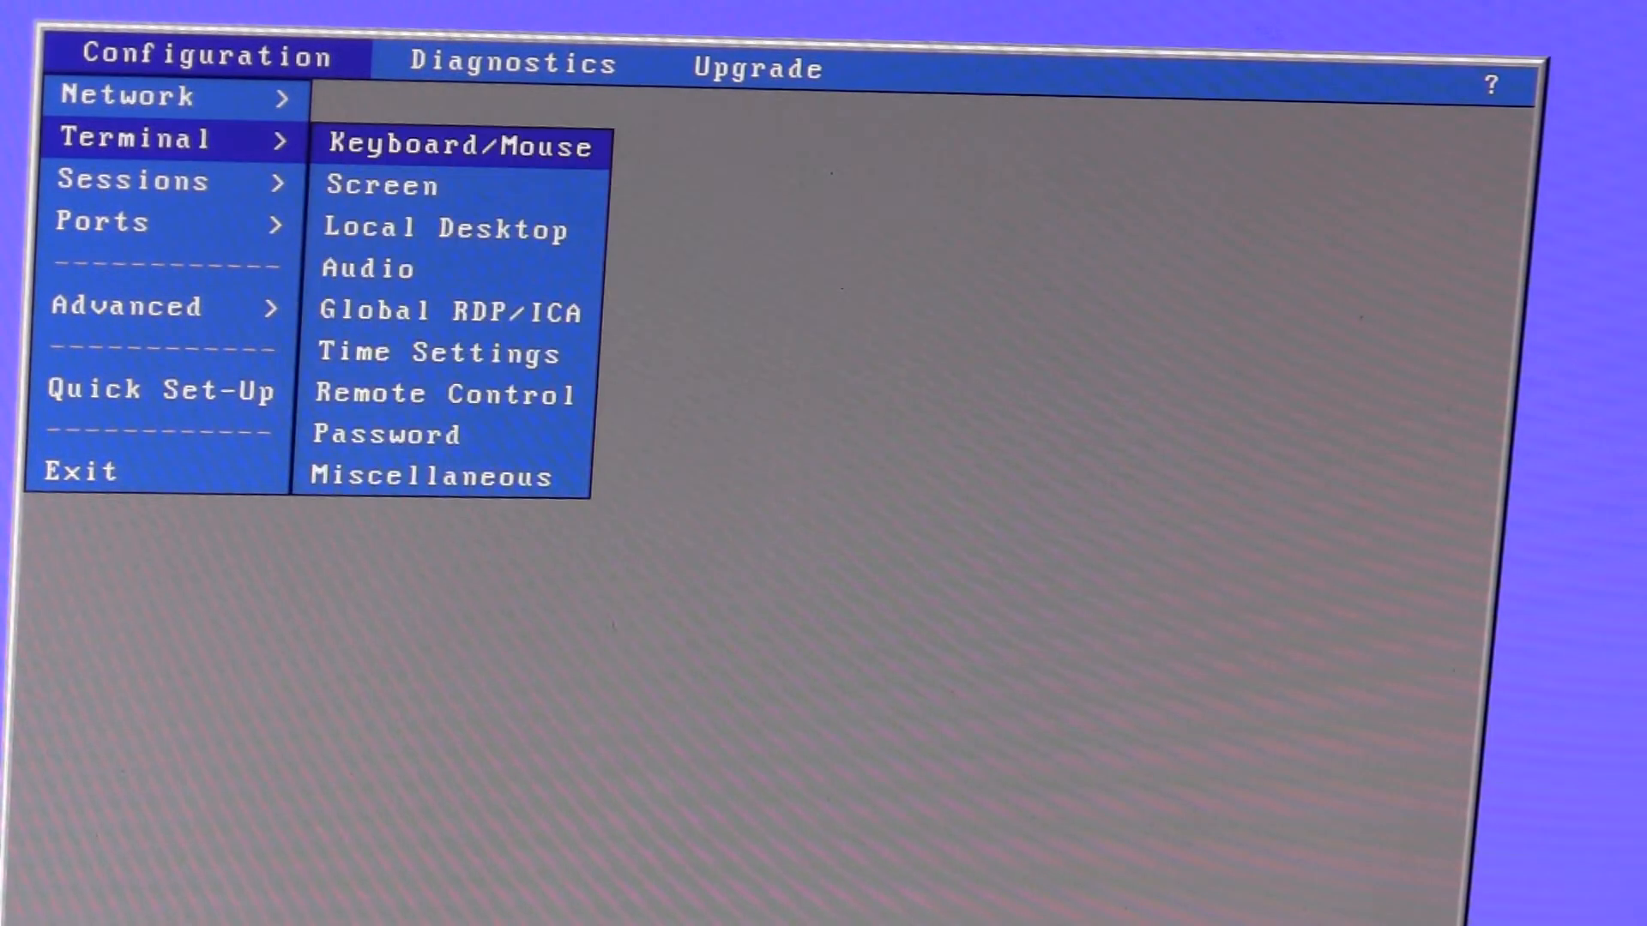
pyautogui.moveTo(381, 185)
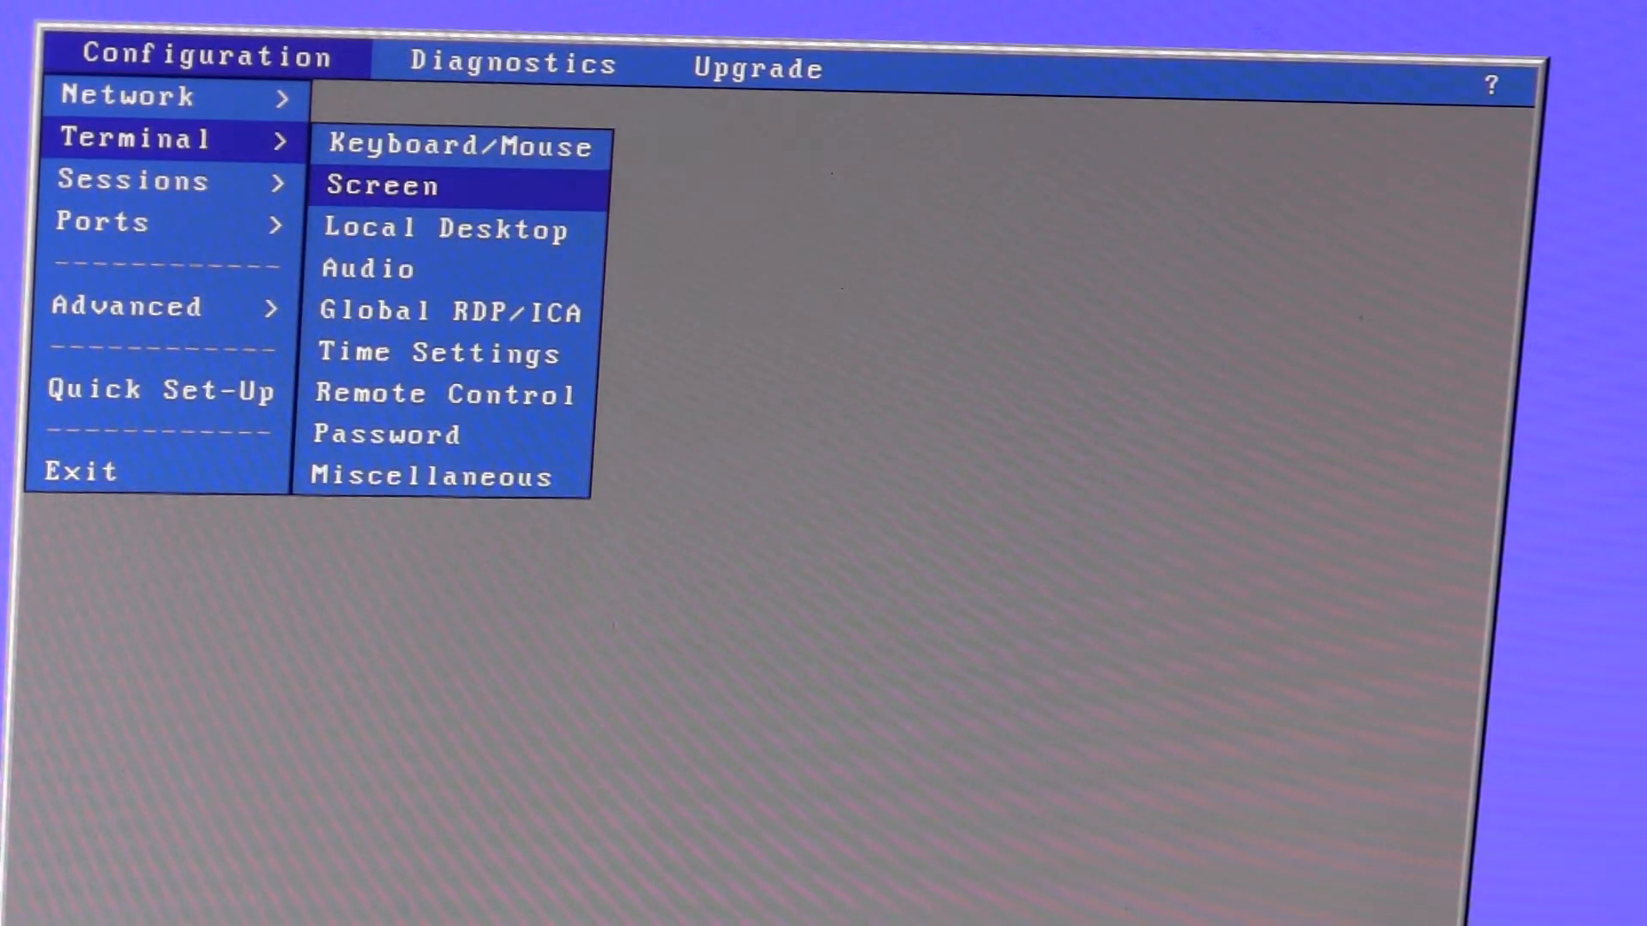
# - Set the Screen page's Orientation field from Landscape to Portrait (Flipped)
pyautogui.click(384, 185)
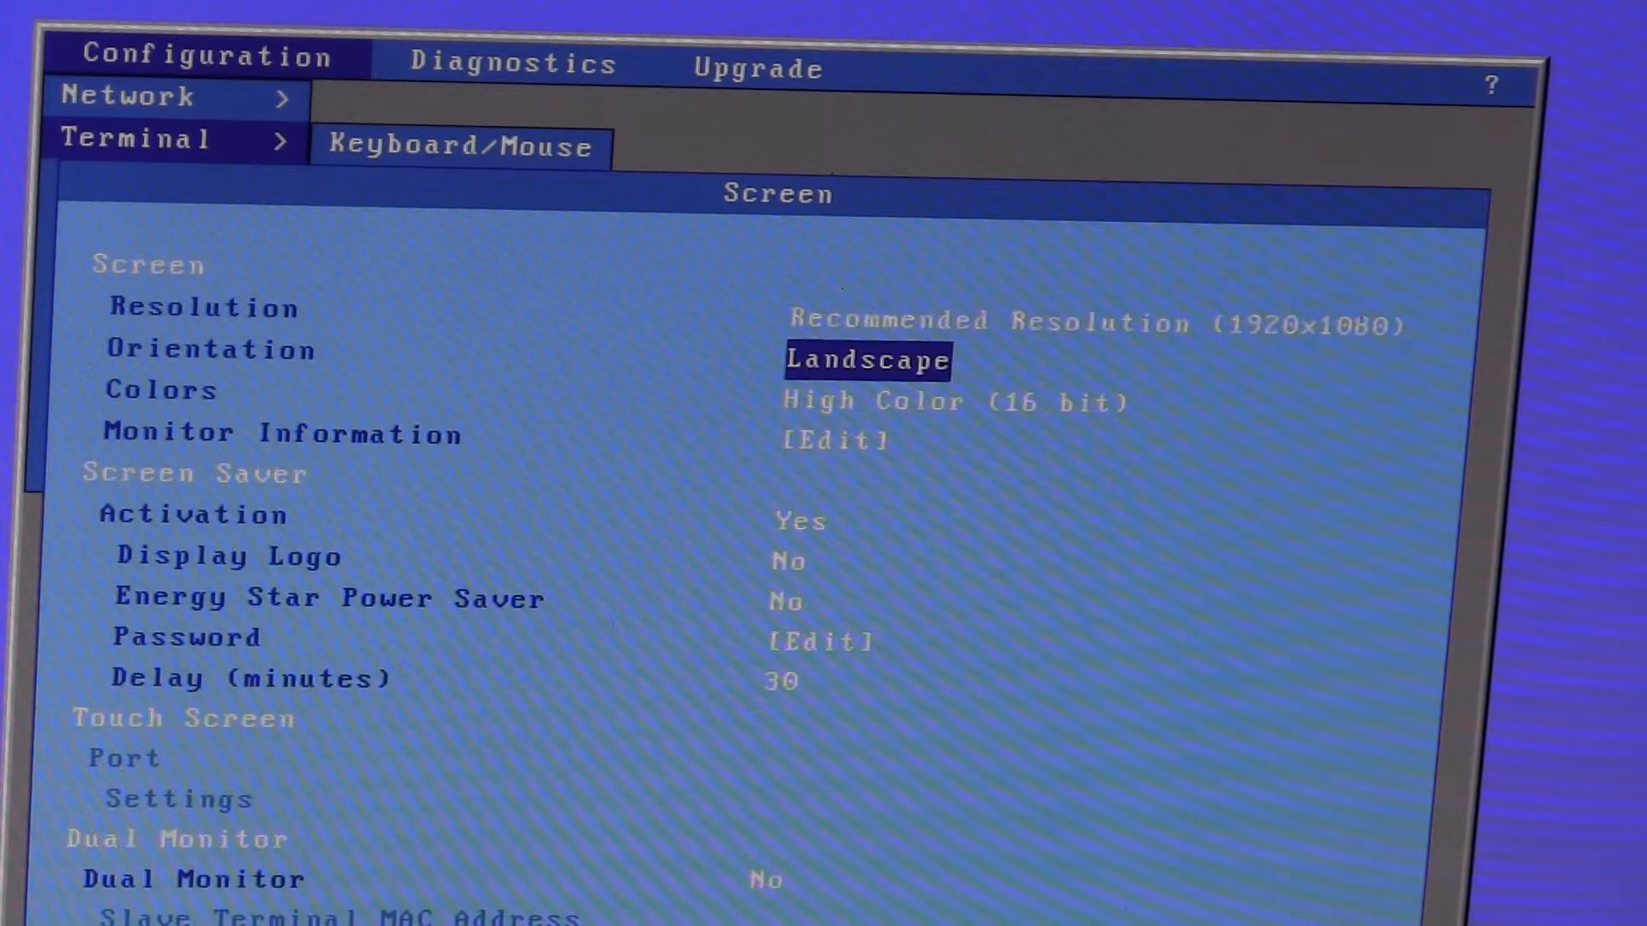
pyautogui.click(866, 360)
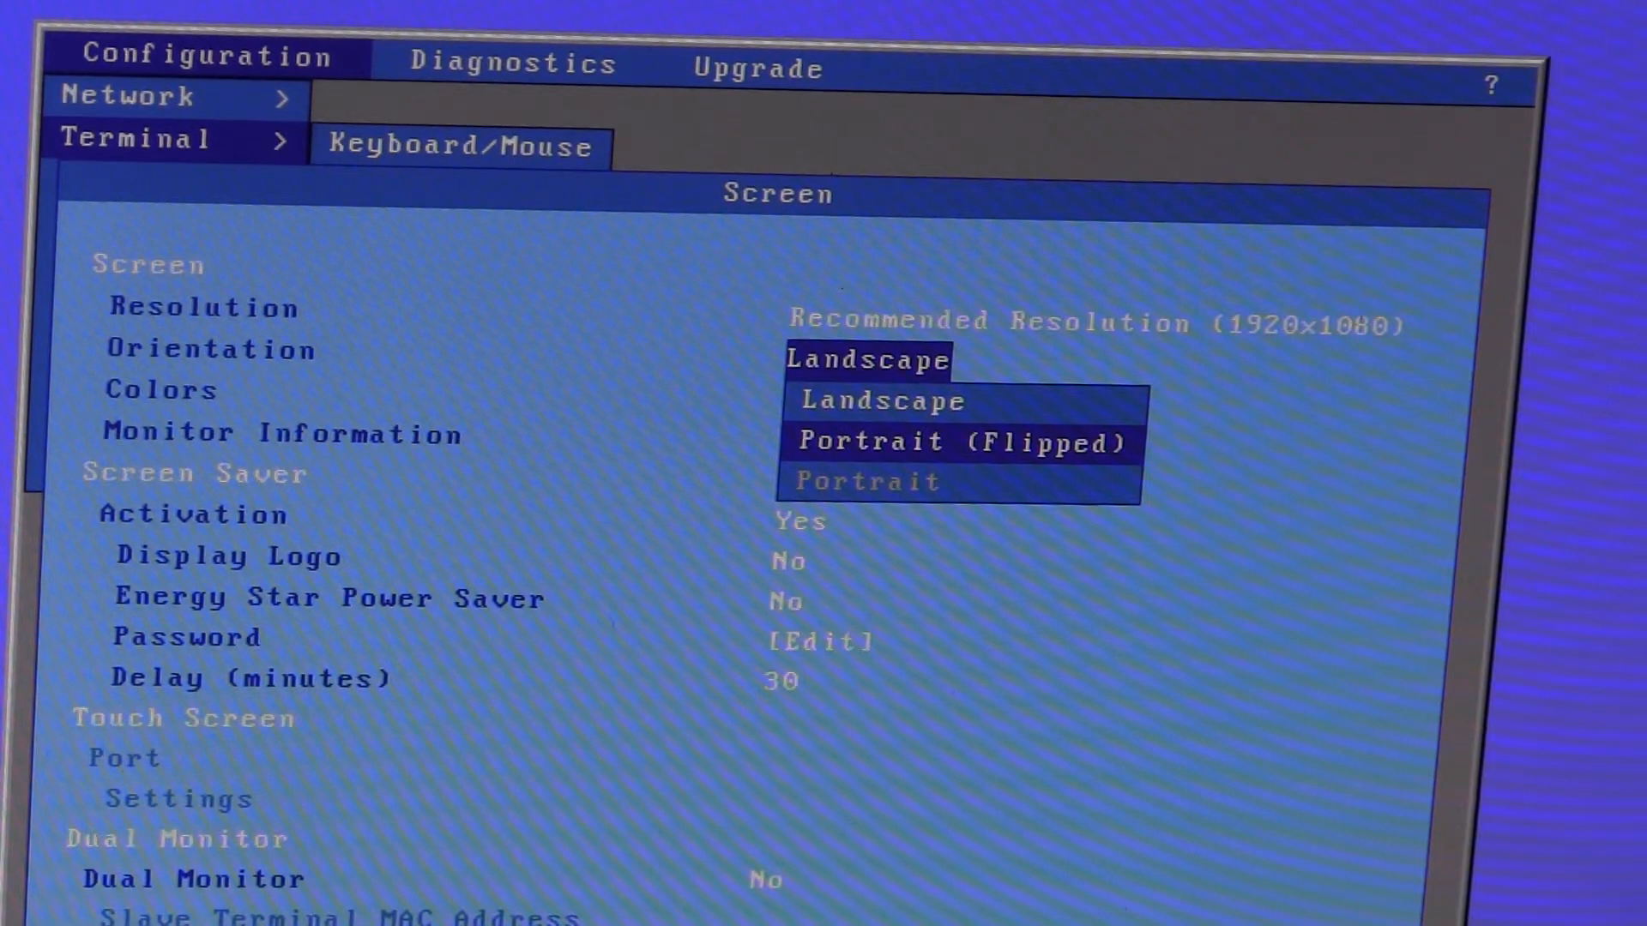
pyautogui.click(955, 441)
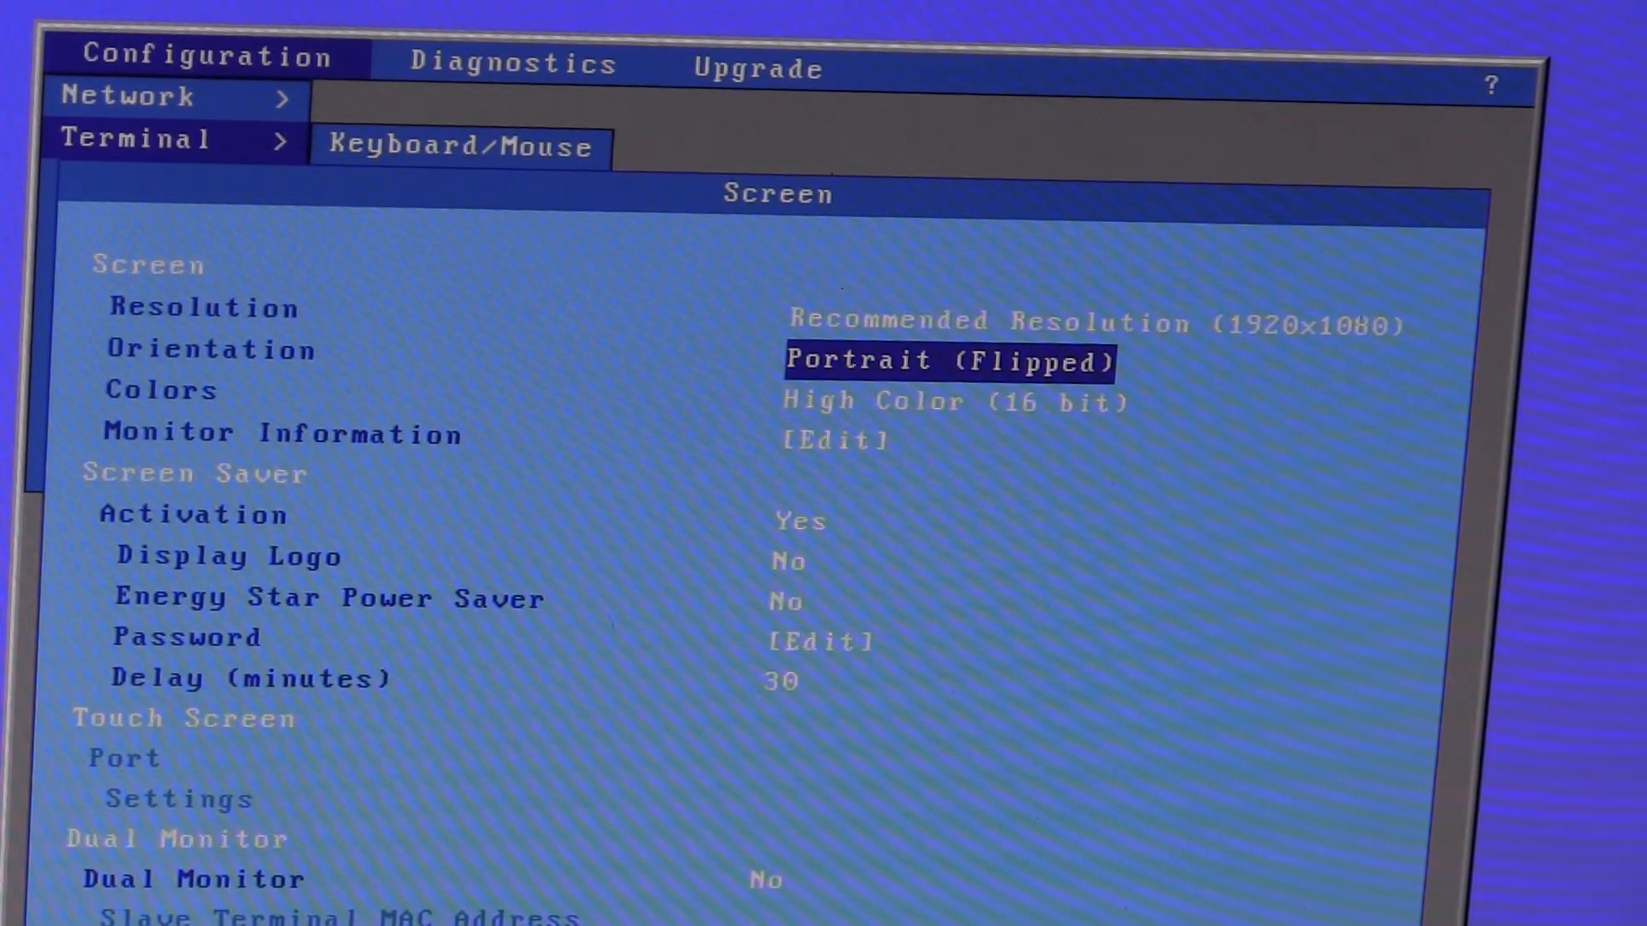